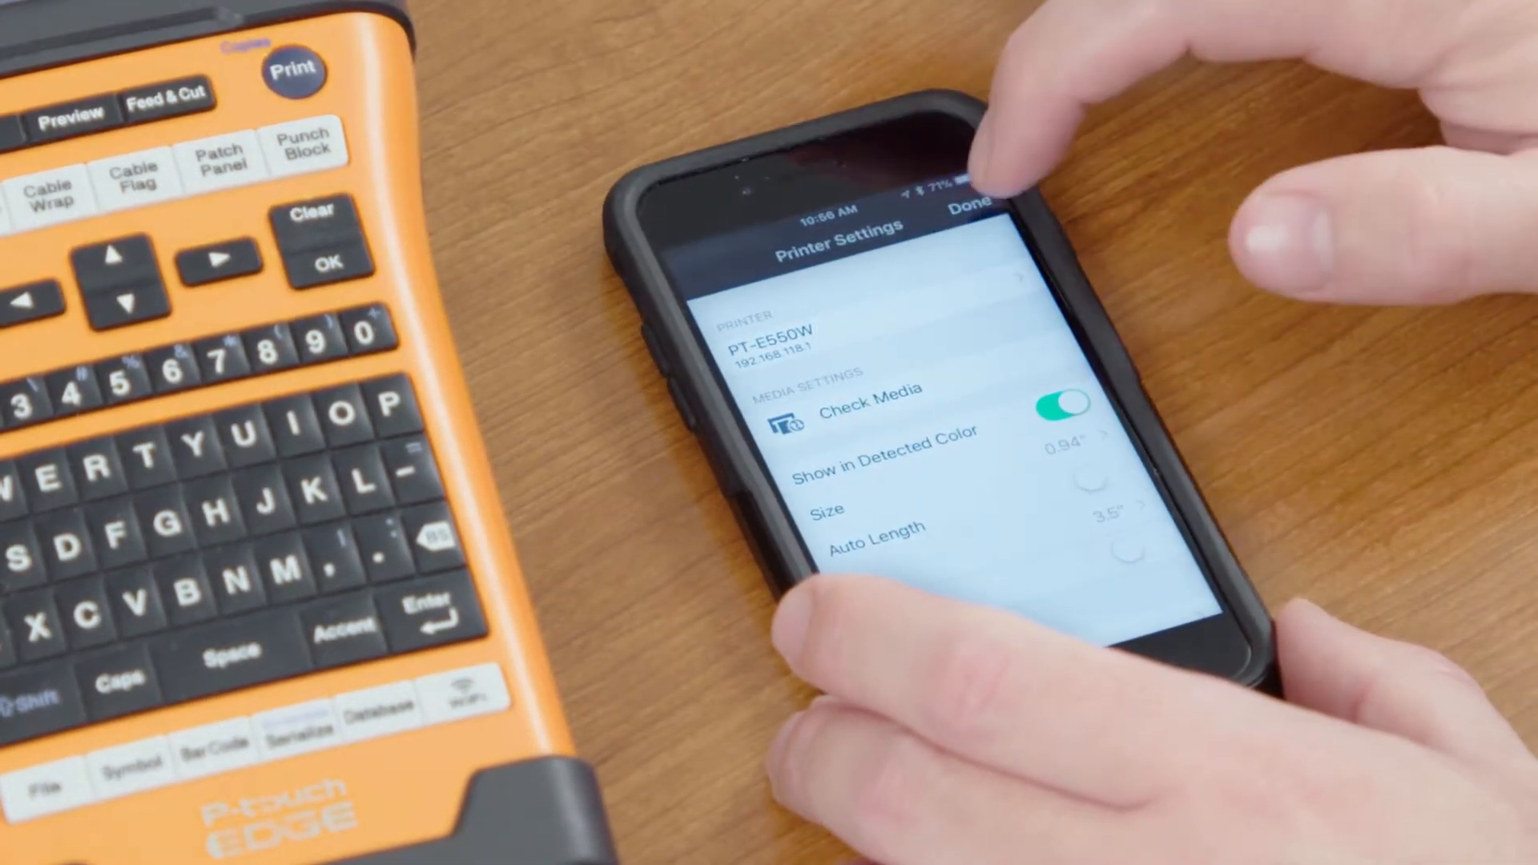
# Close Printer Settings with Done and scroll the label-type menu toward Danger/Caution Sign.
pyautogui.click(971, 201)
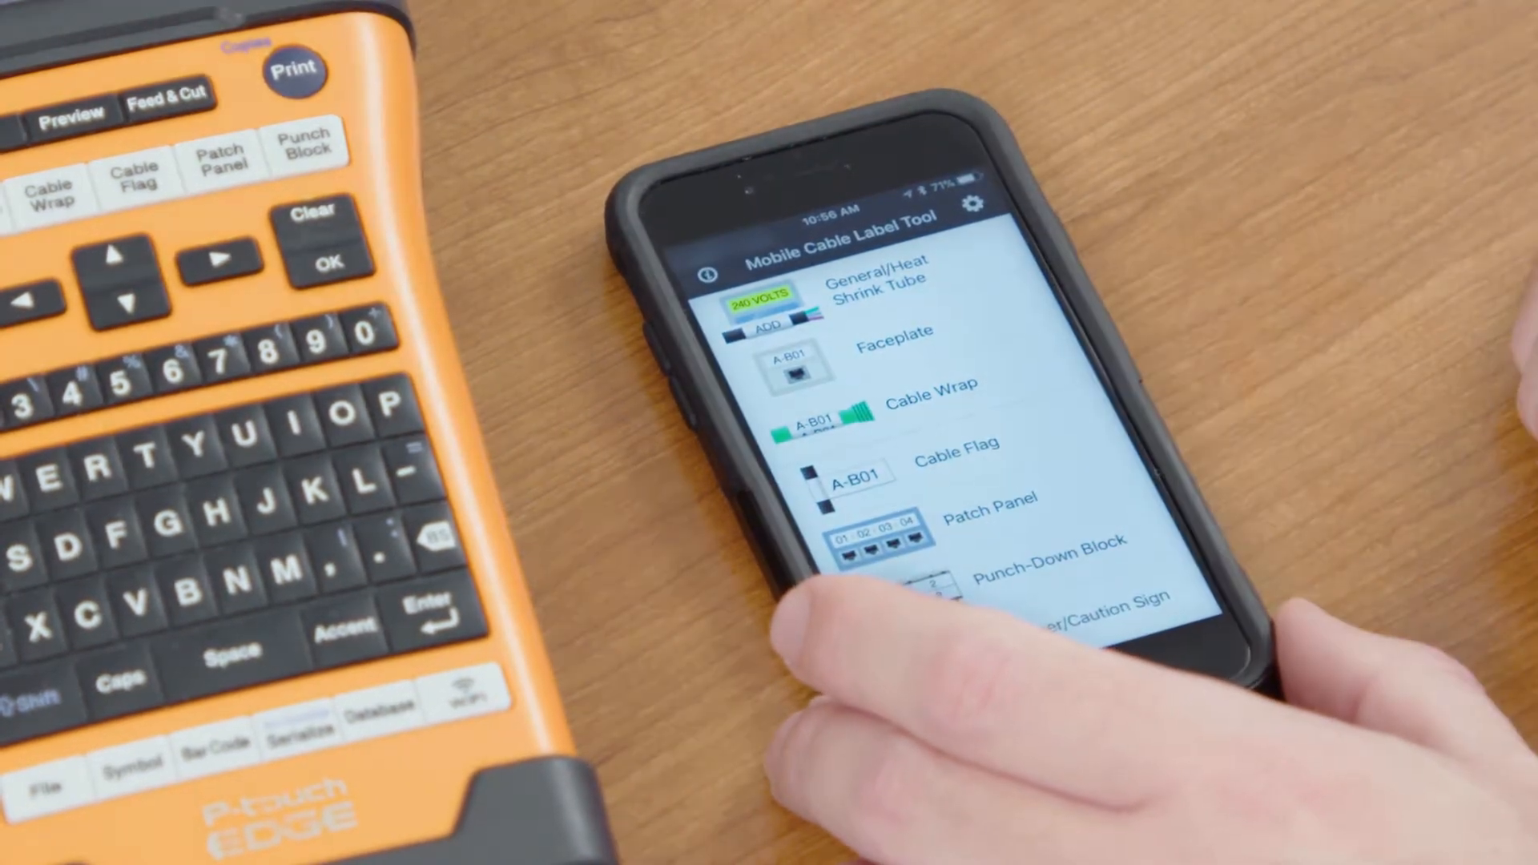
pyautogui.scroll(3)
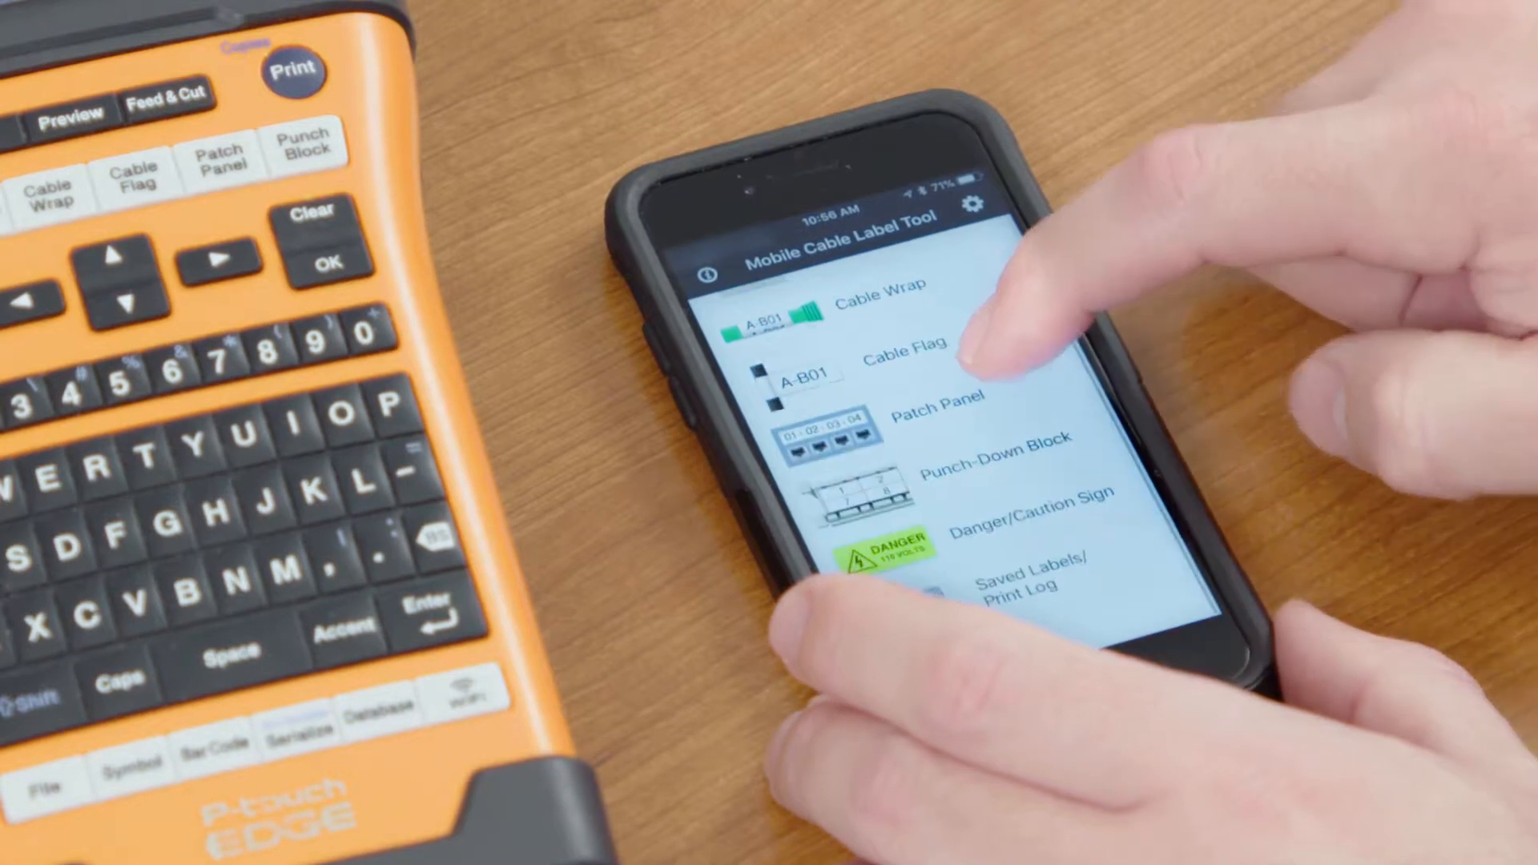
pyautogui.scroll(-3)
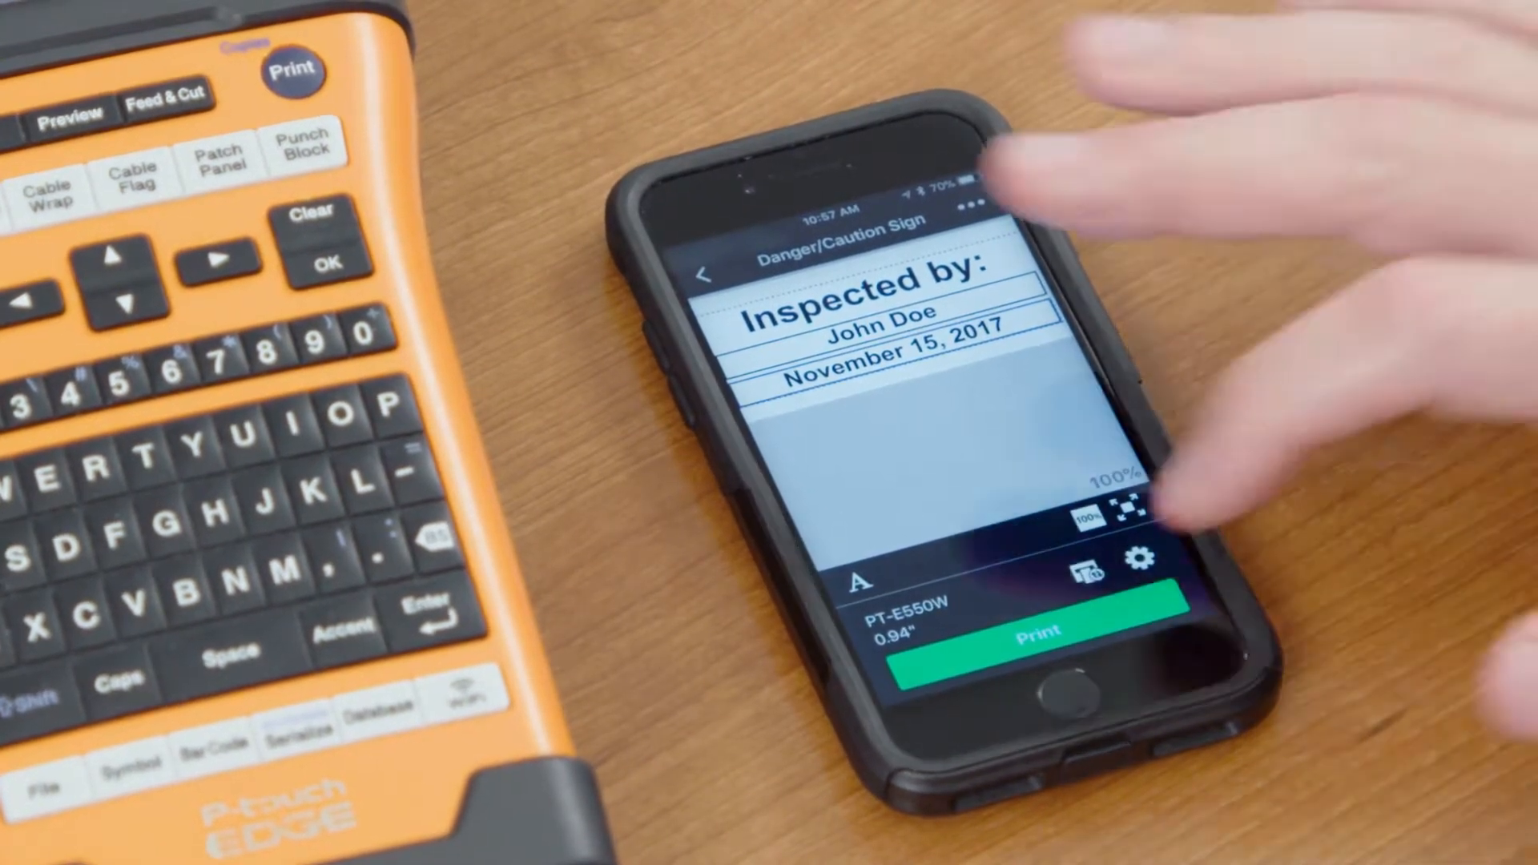
pyautogui.click(1040, 626)
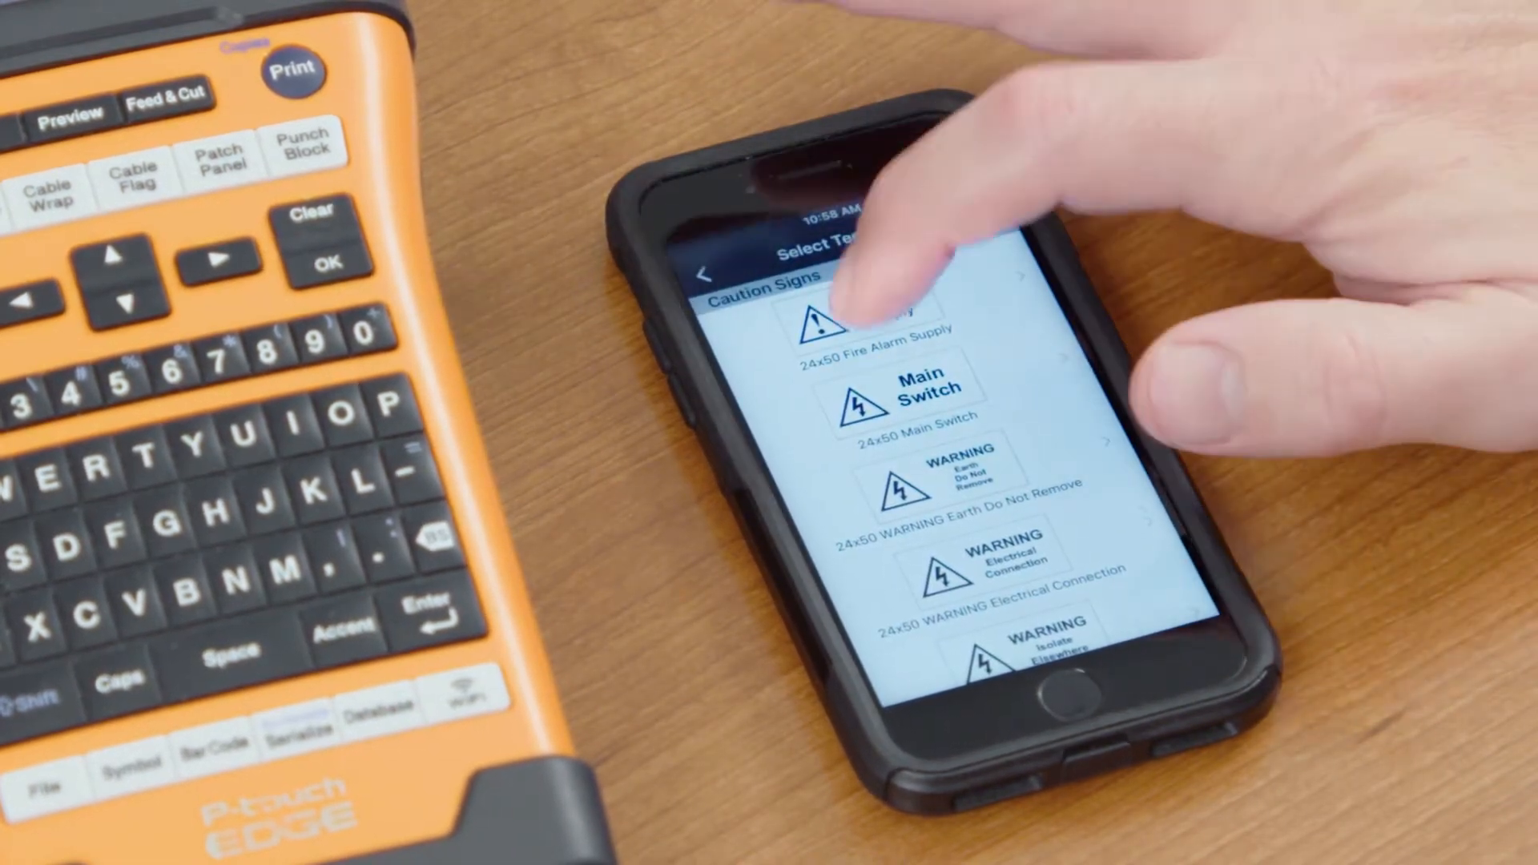
# Choose the 24x50 Fire Alarm Supply caution template as the sign's base.
pyautogui.click(858, 333)
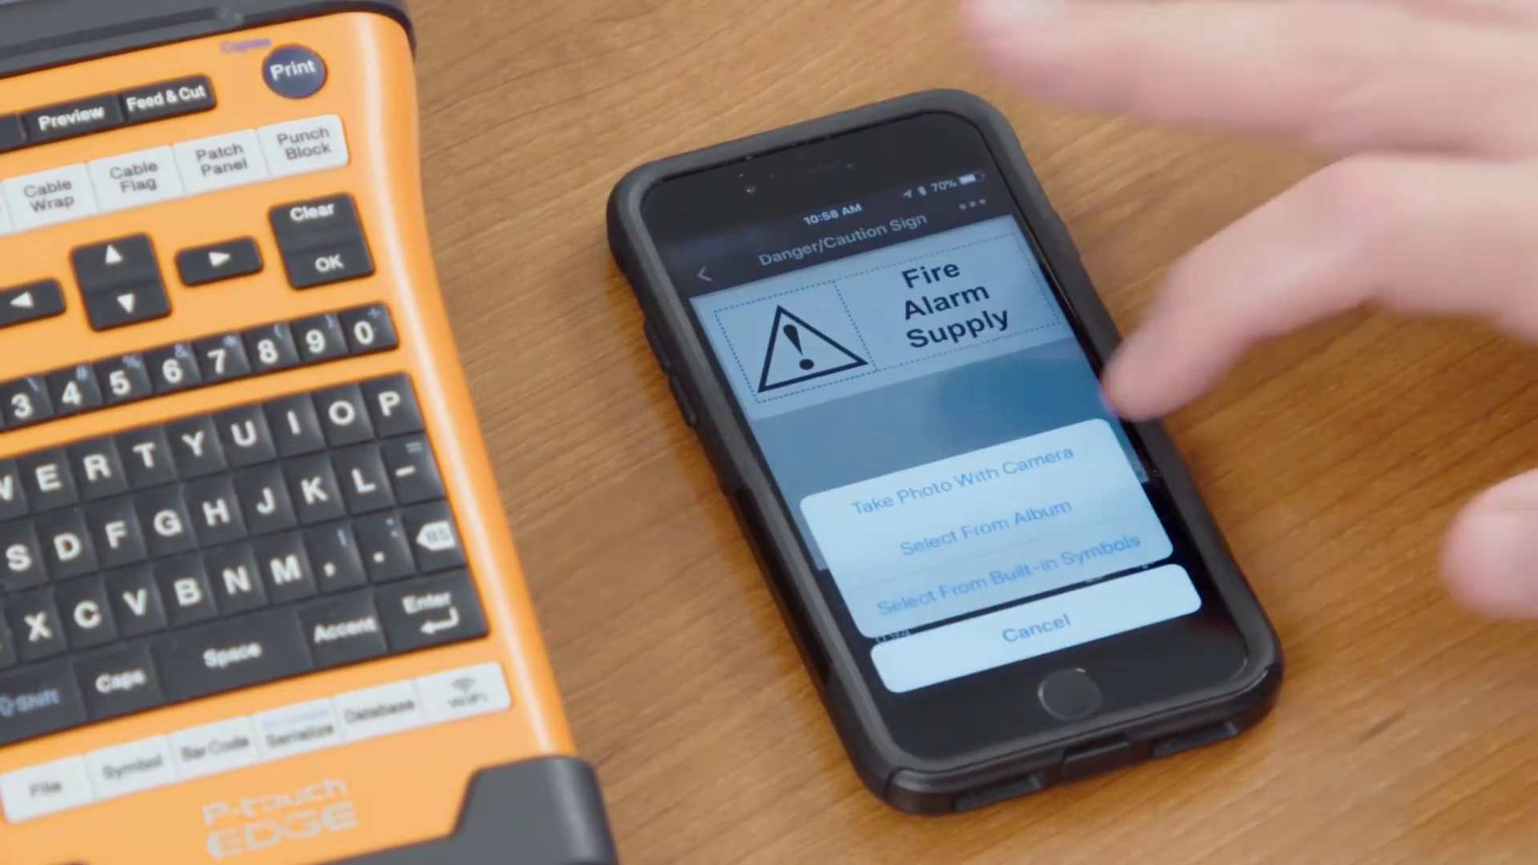
# Insert the P-touch EDGE printer photo in place of the warning triangle.
pyautogui.click(958, 467)
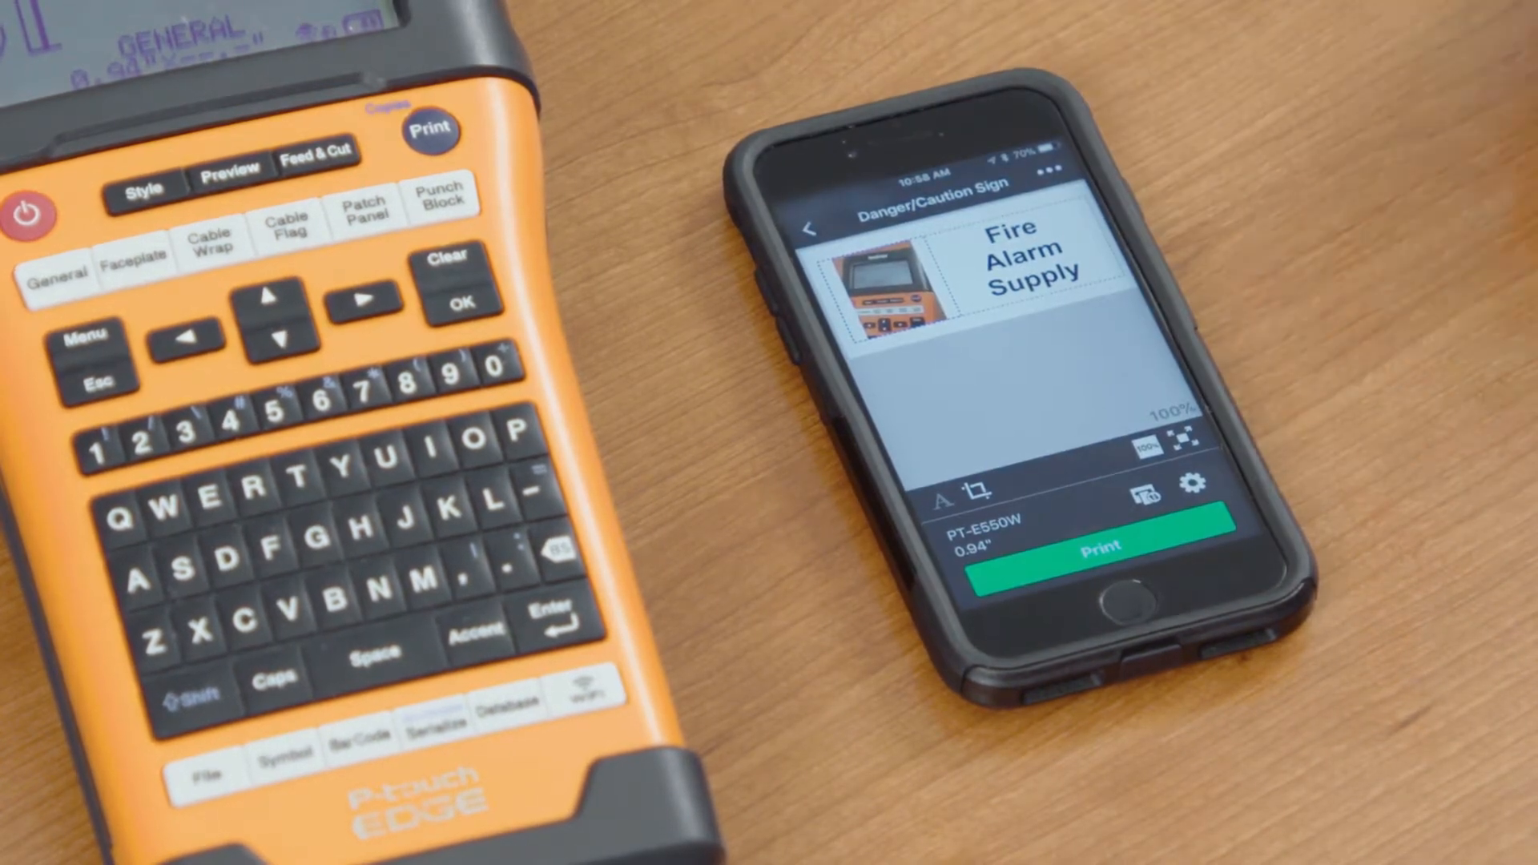
# Reword the sign's text from 'Fire Alarm Supply' to 'Caution'.
pyautogui.click(1030, 257)
pyautogui.write('Ca')
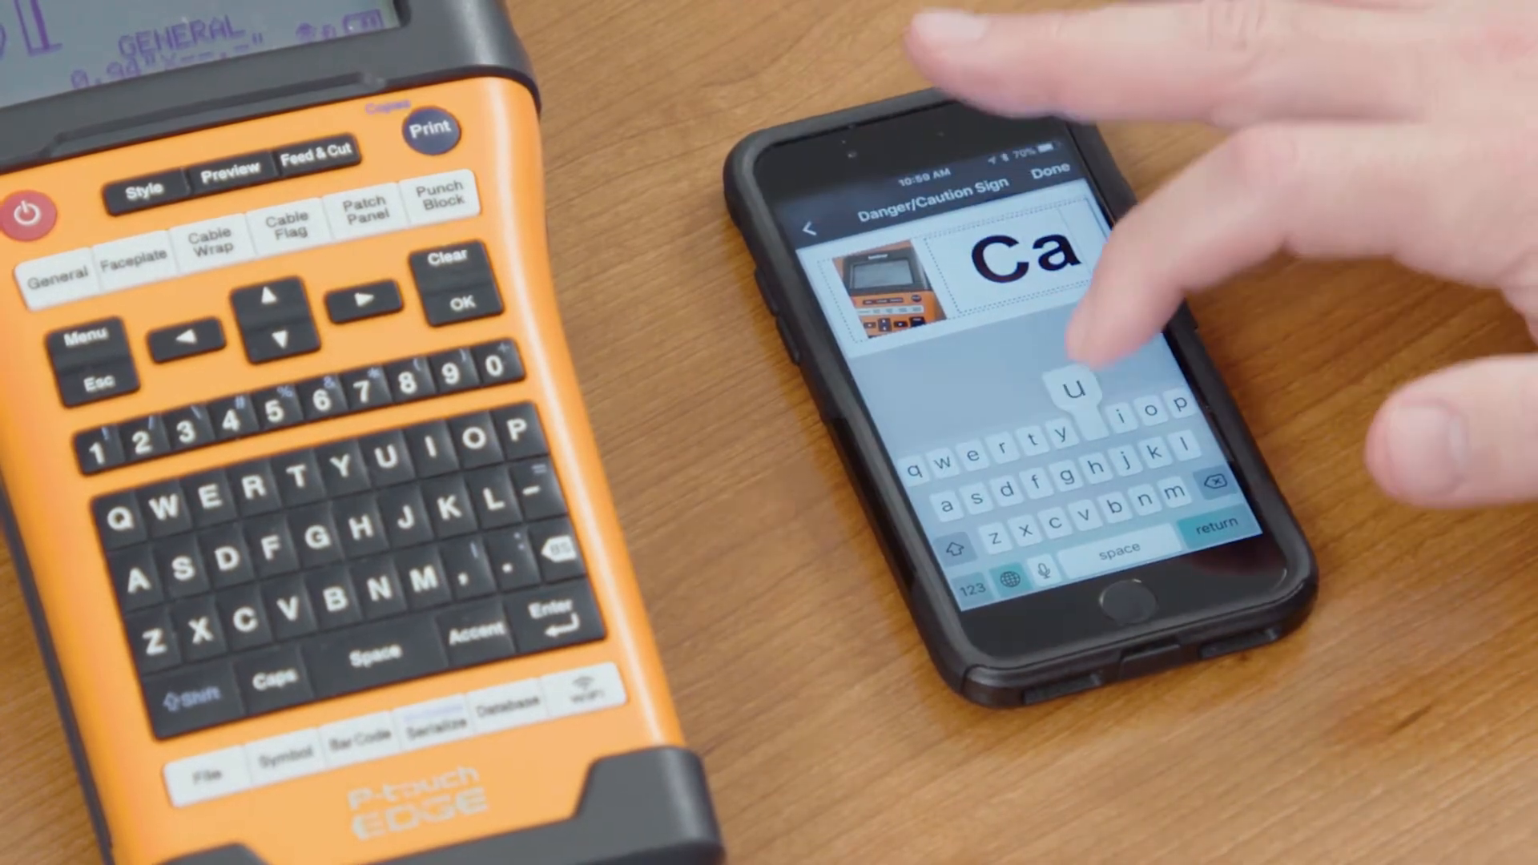
pyautogui.write('ution')
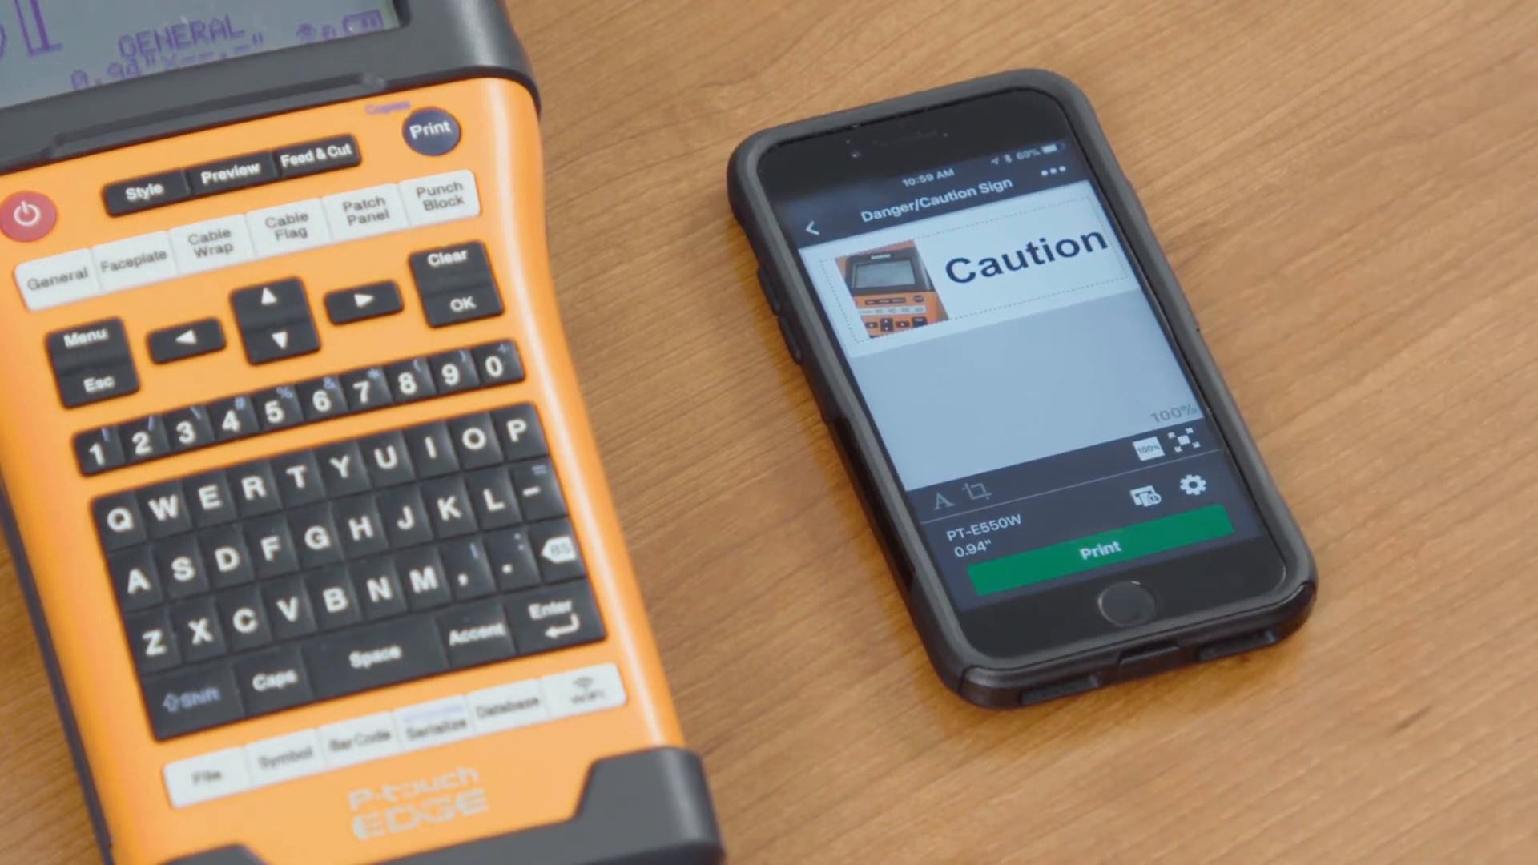
# Send the finished Caution sign to the PT-E550W for printing.
pyautogui.click(1100, 546)
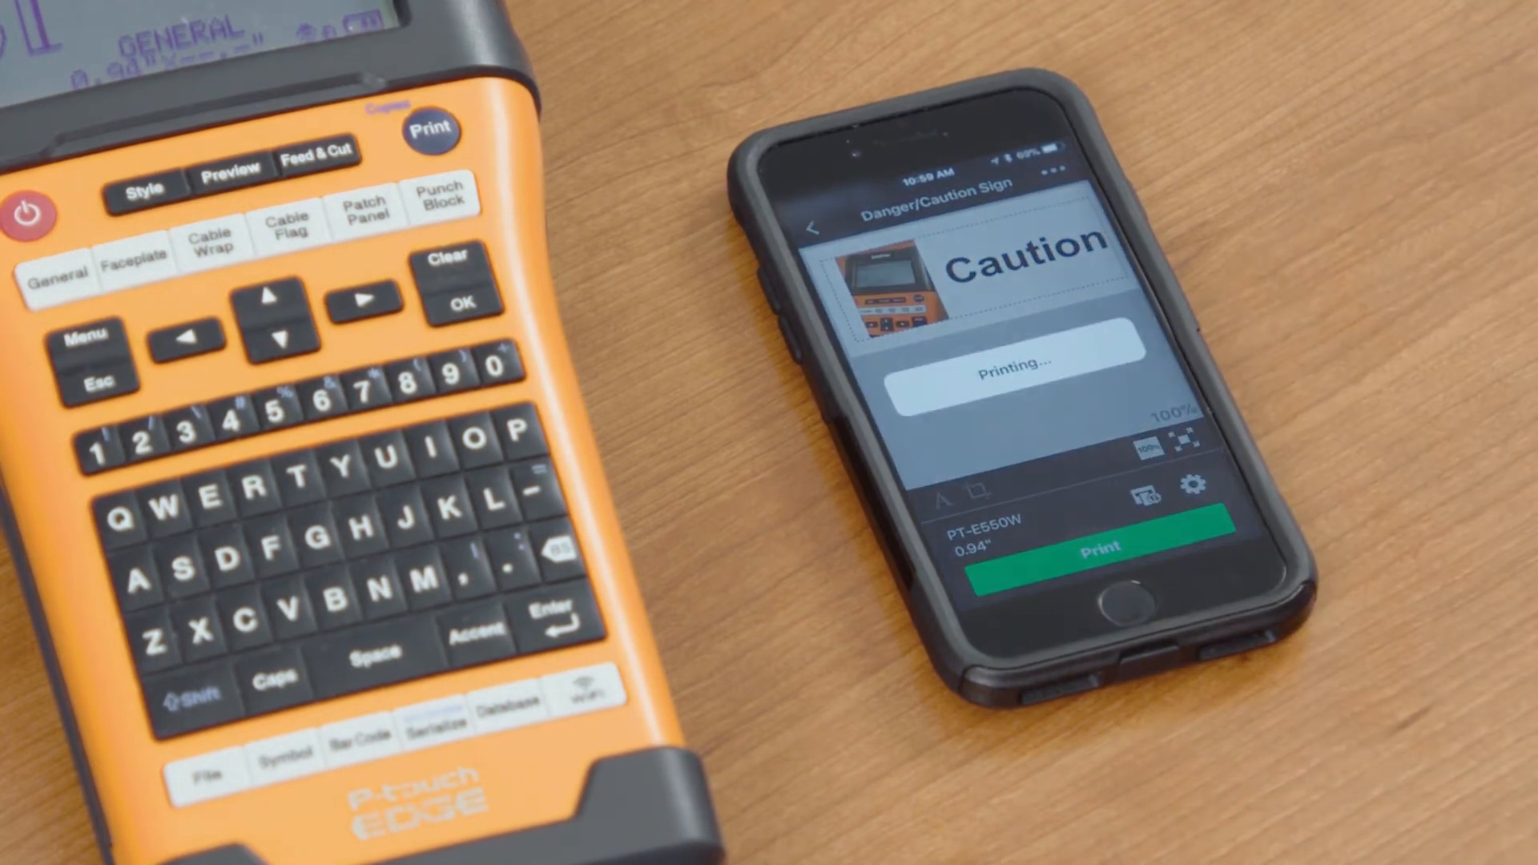